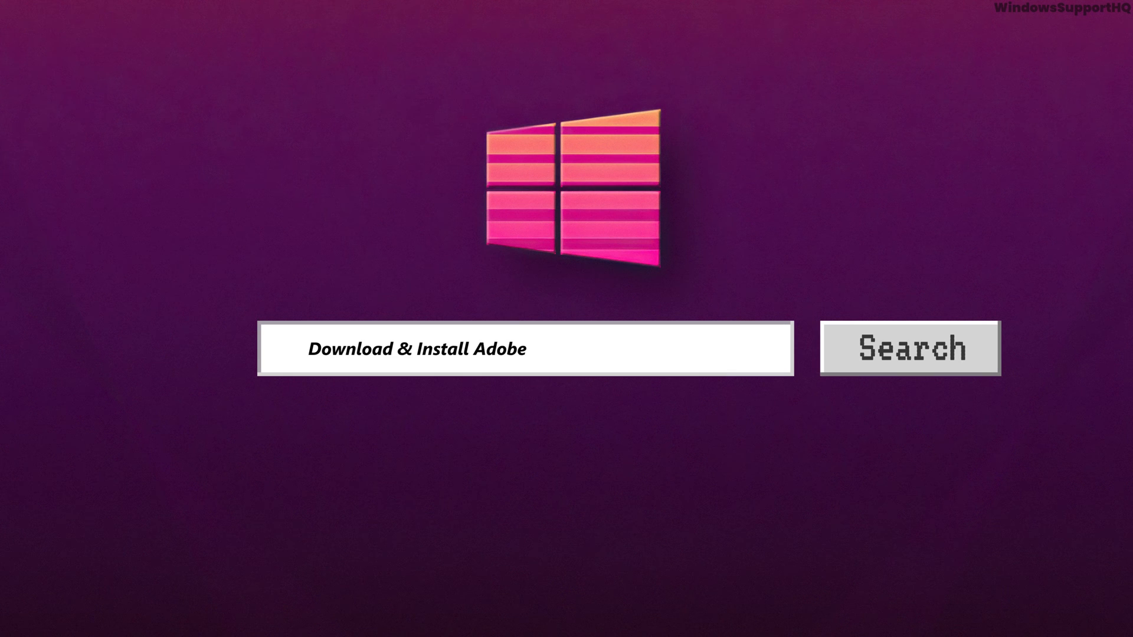
- Start installing Adobe Photoshop so its download begins, then highlight the product description while waiting
type("Photoshop in Windows 11")
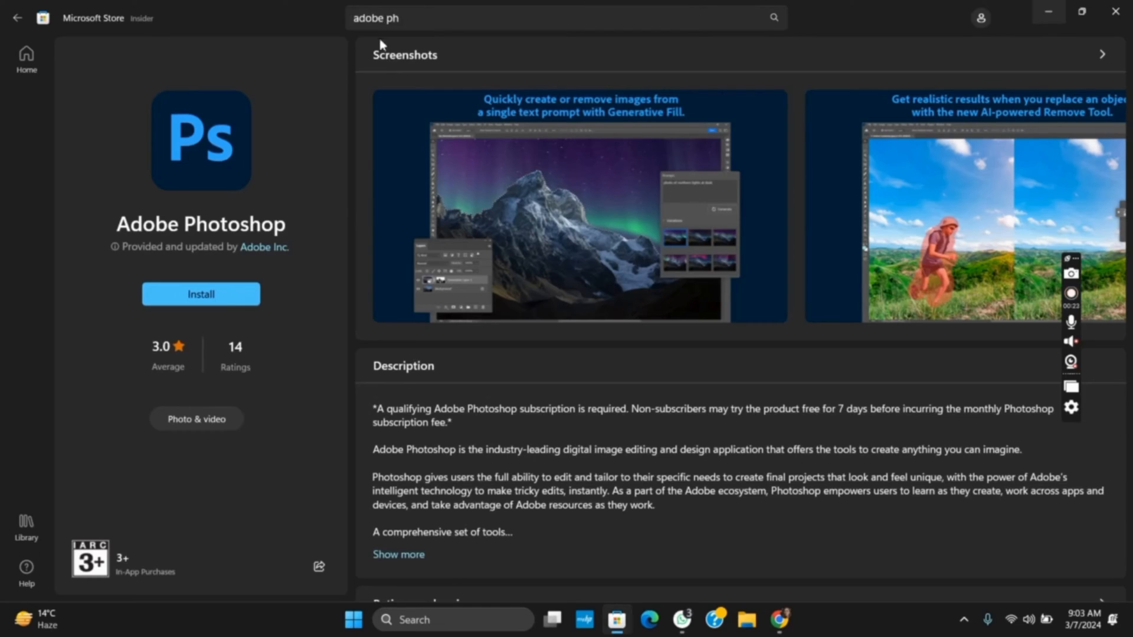
mouse_move(192, 195)
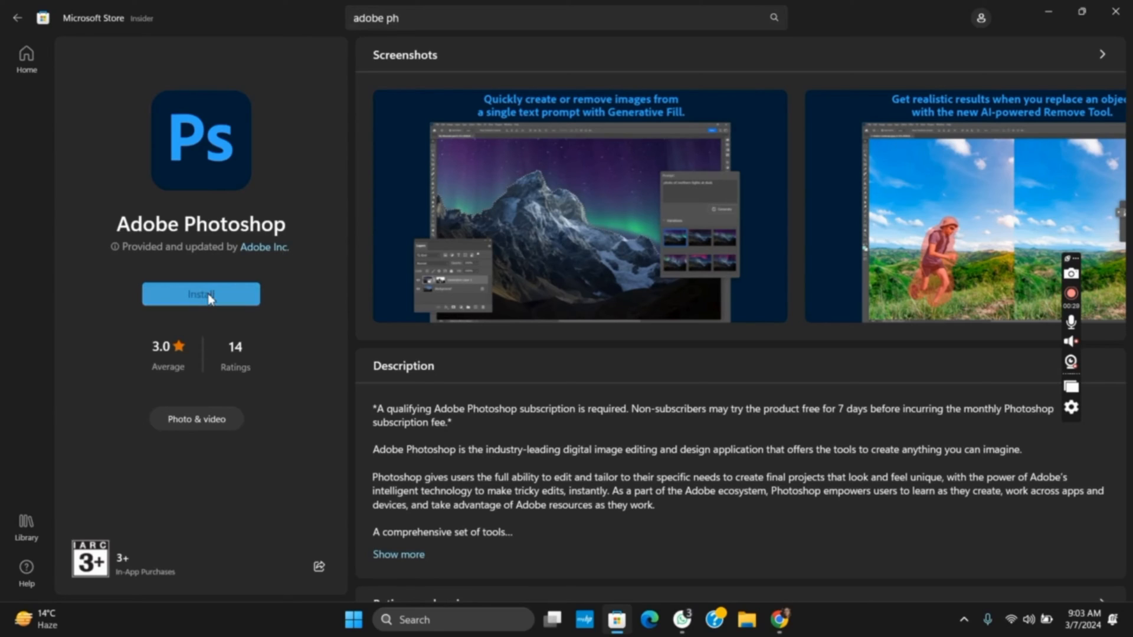
left_click(201, 294)
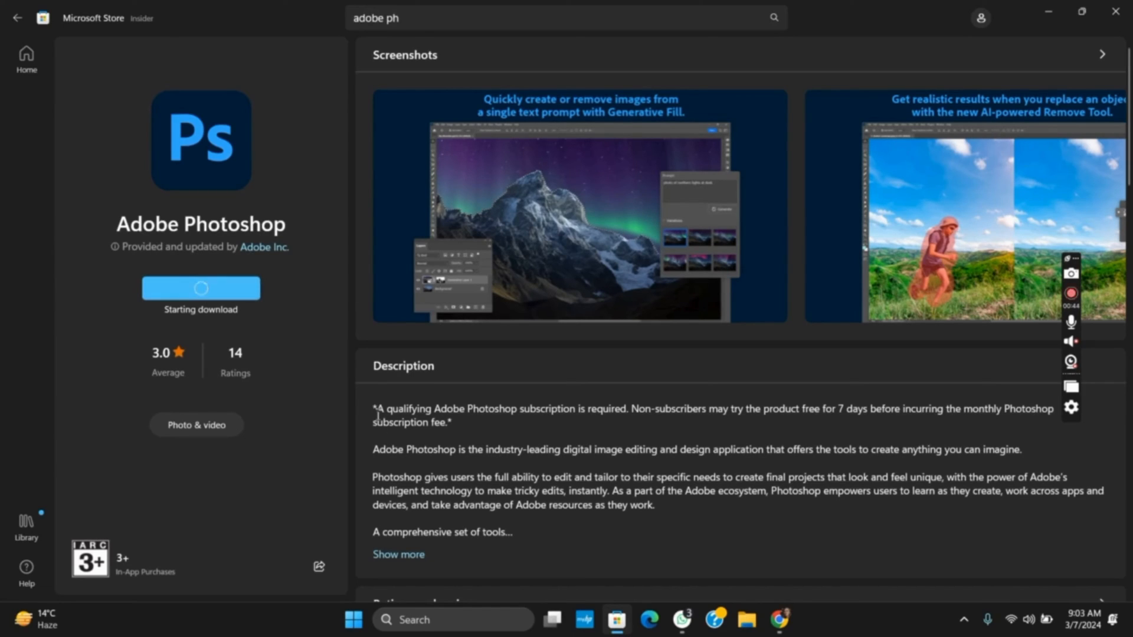
left_click_drag(374, 408, 664, 494)
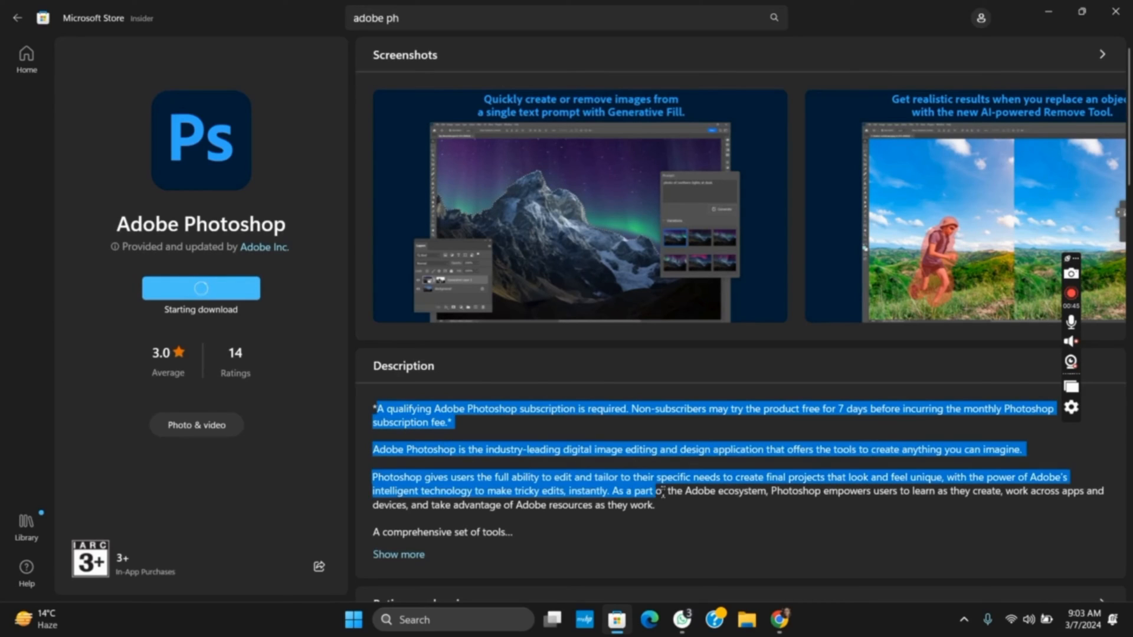